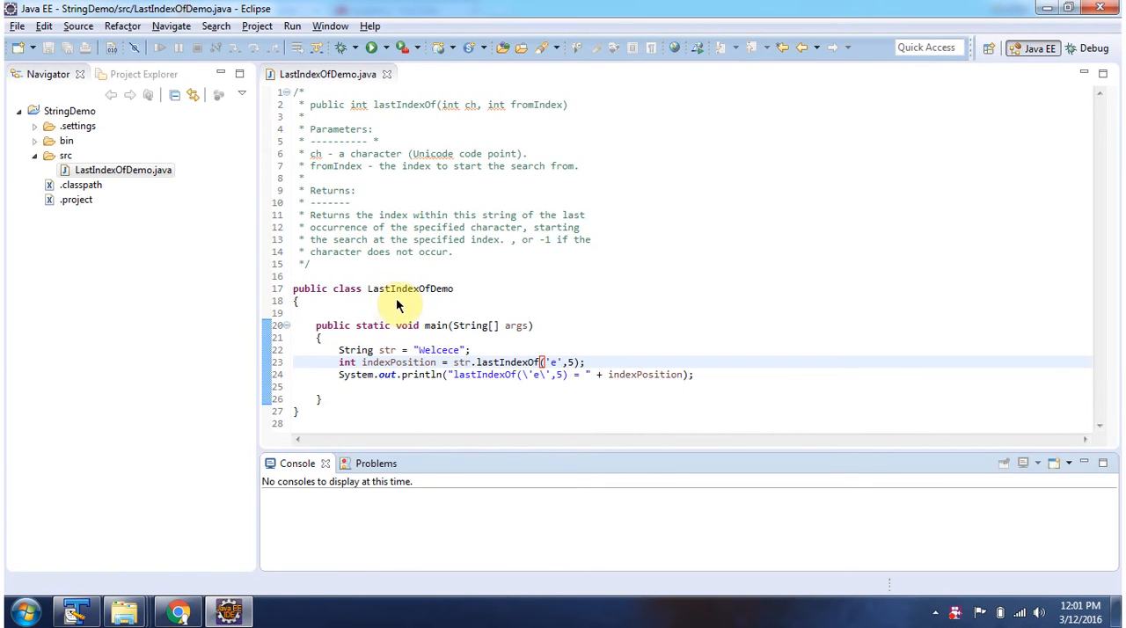
{"action": "mouse_move", "coordinate": [431, 305]}
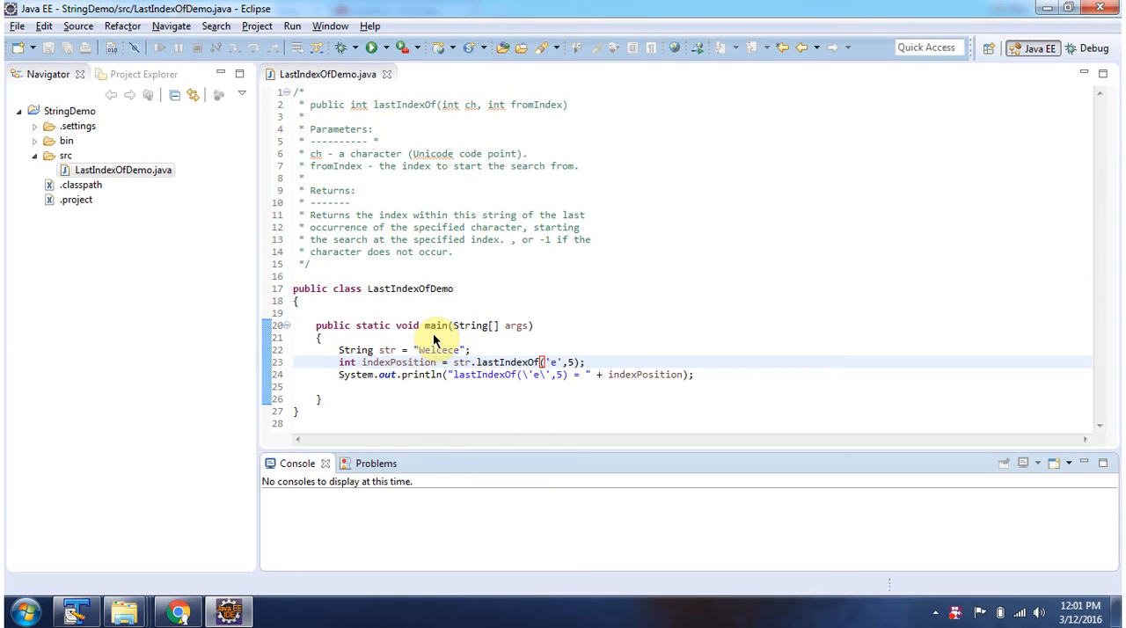
Run LastIndexOfDemo as a Java application so the console prints lastIndexOf('e',5) = 4.
{"action": "left_click", "coordinate": [371, 47]}
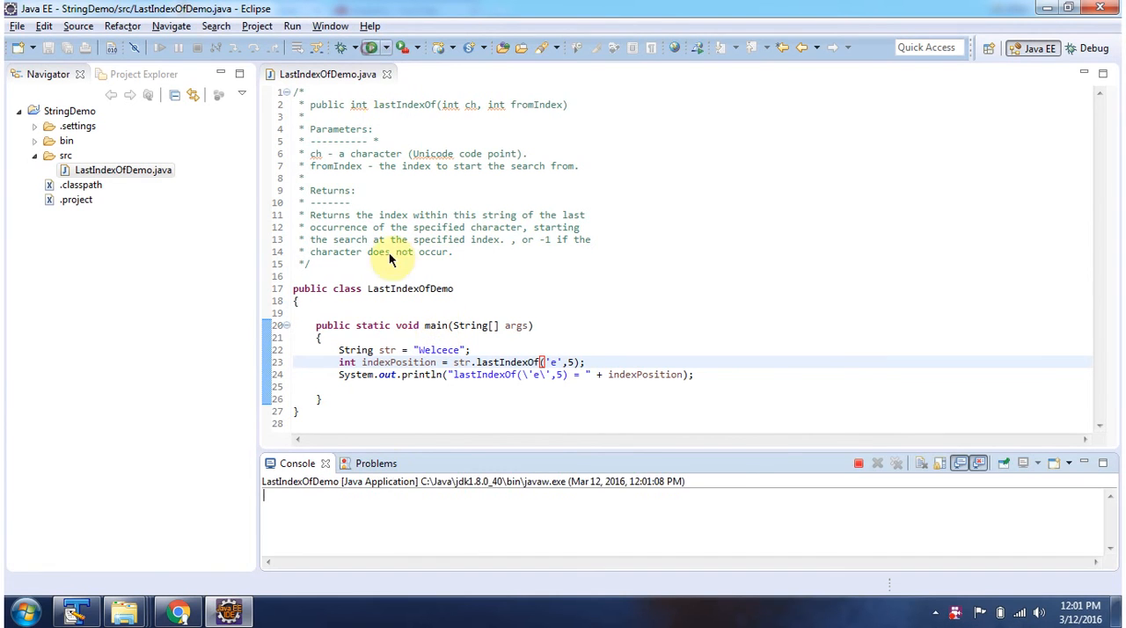
{"action": "left_click", "coordinate": [371, 47]}
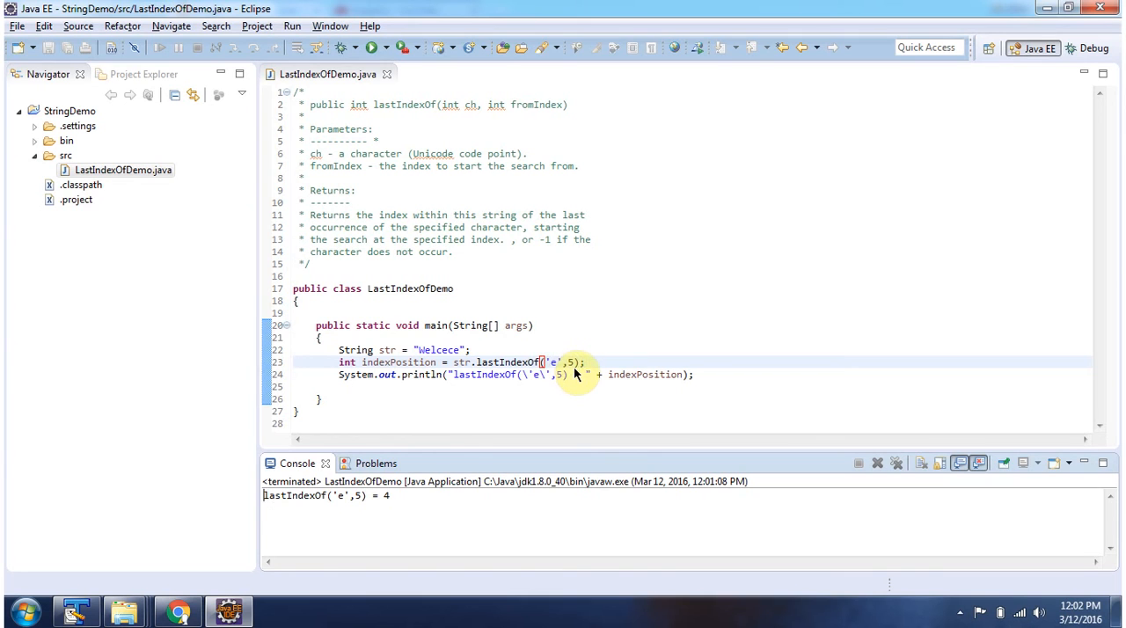
{"action": "mouse_move", "coordinate": [444, 374]}
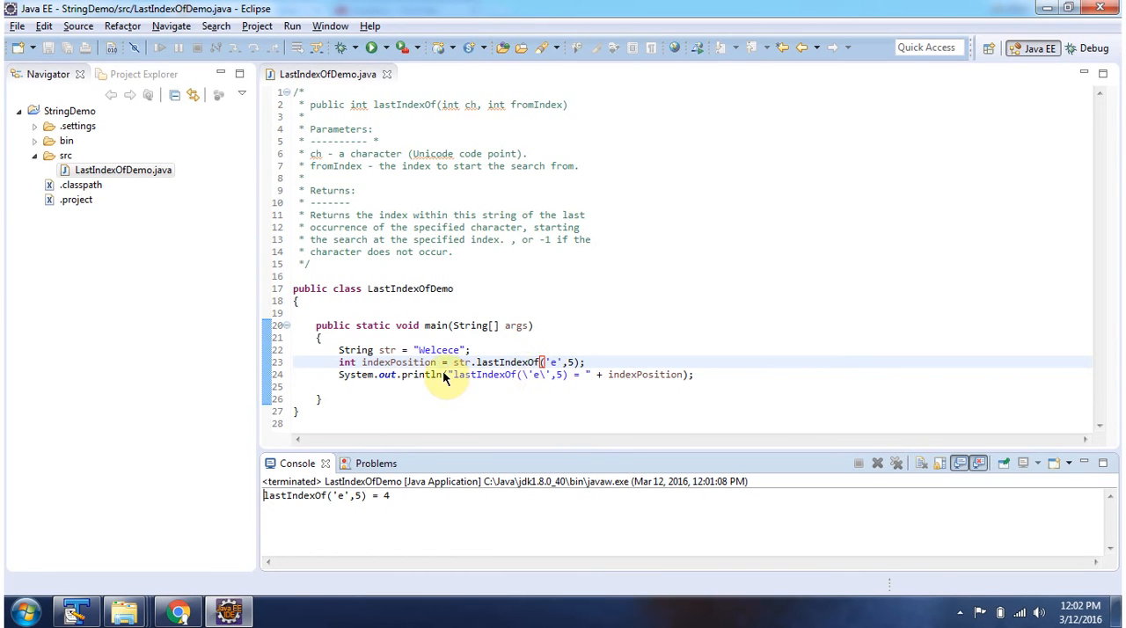